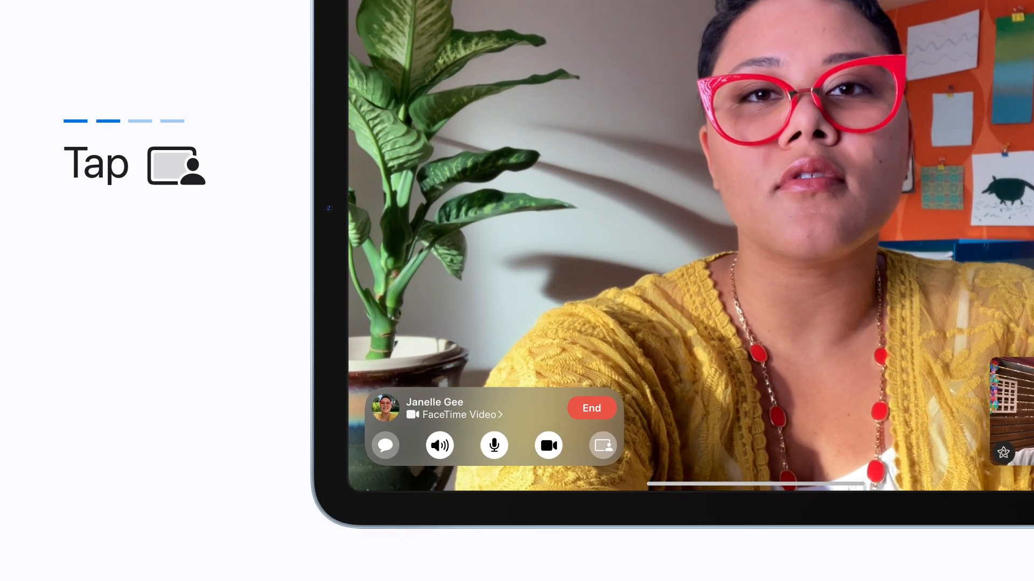
Step: Begin sharing this iPad's screen with the caller via Share My Screen
click(601, 445)
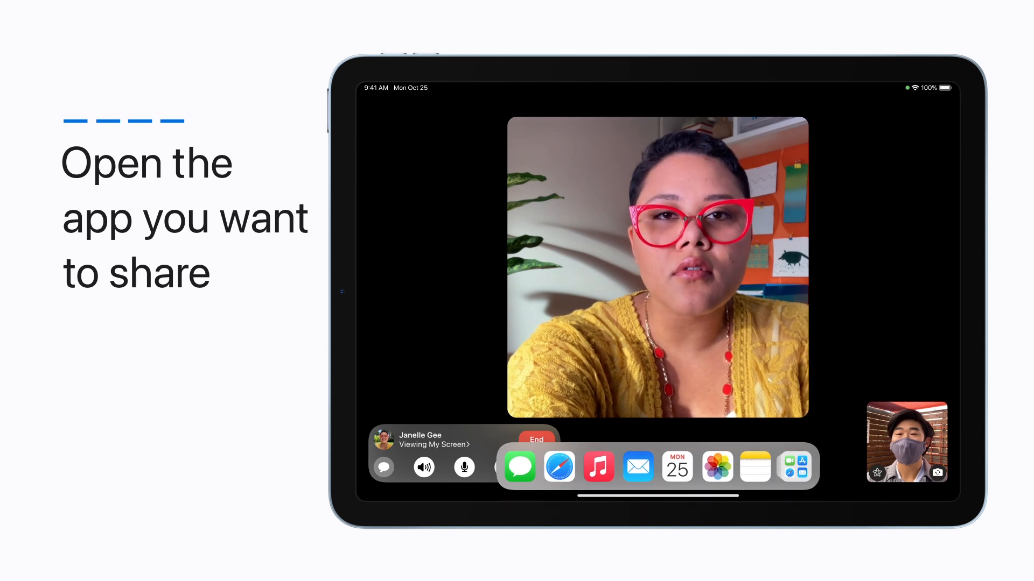
Step: Switch to Safari so the Featured Creations coffee menu is shared to the caller
click(559, 466)
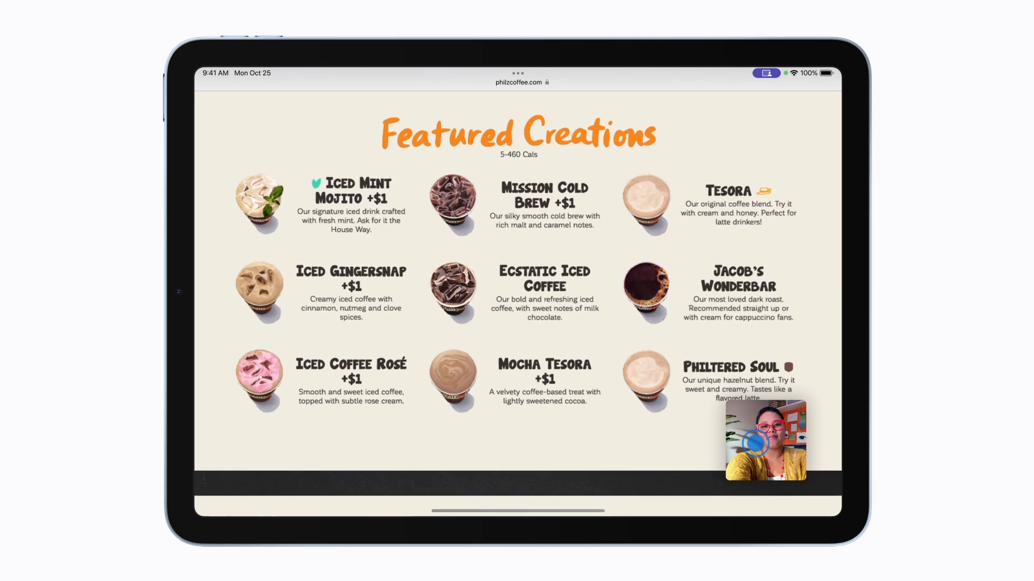
Step: Return to the FaceTime call and end screen sharing, resuming a regular video call
click(763, 440)
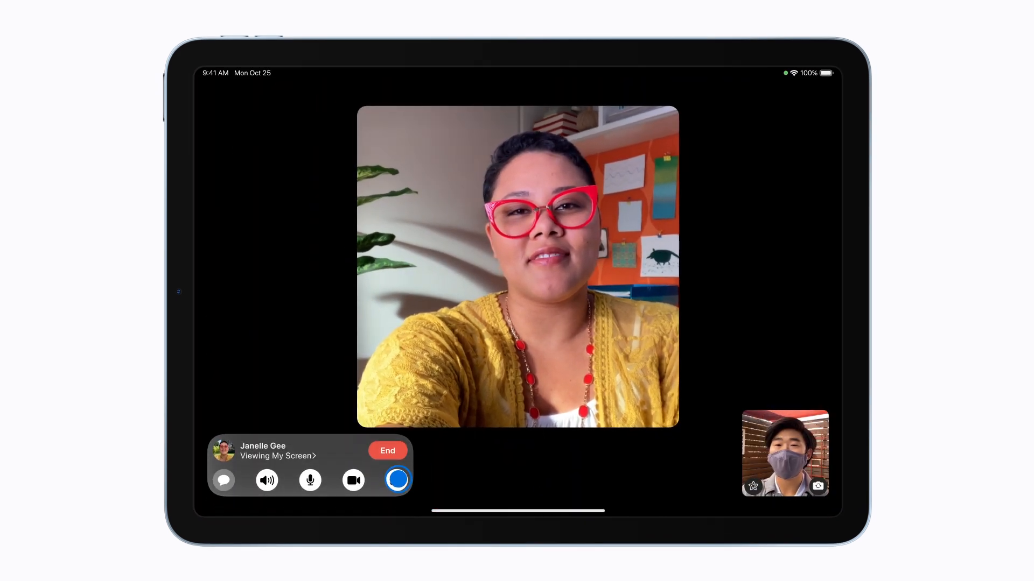
click(397, 480)
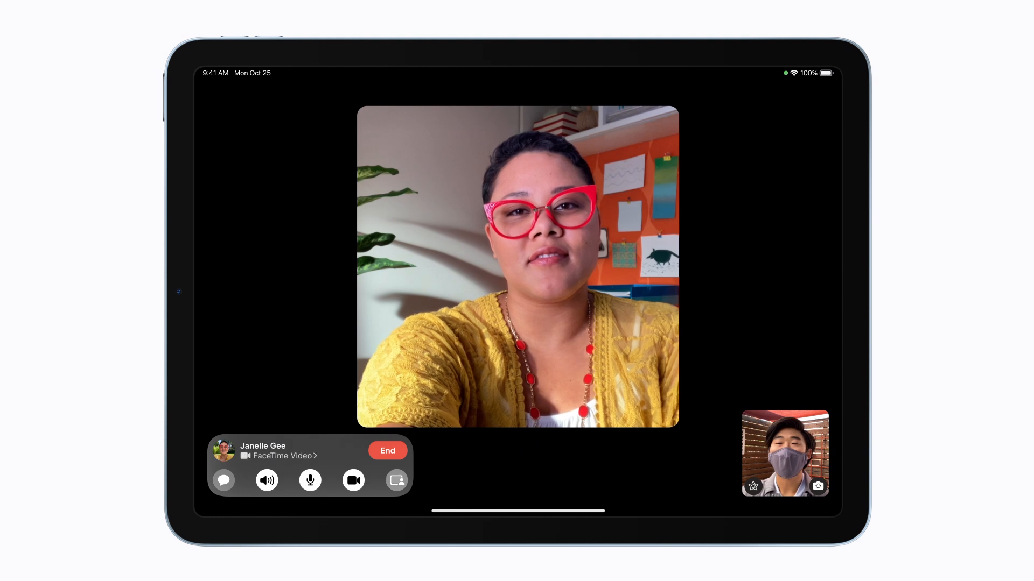